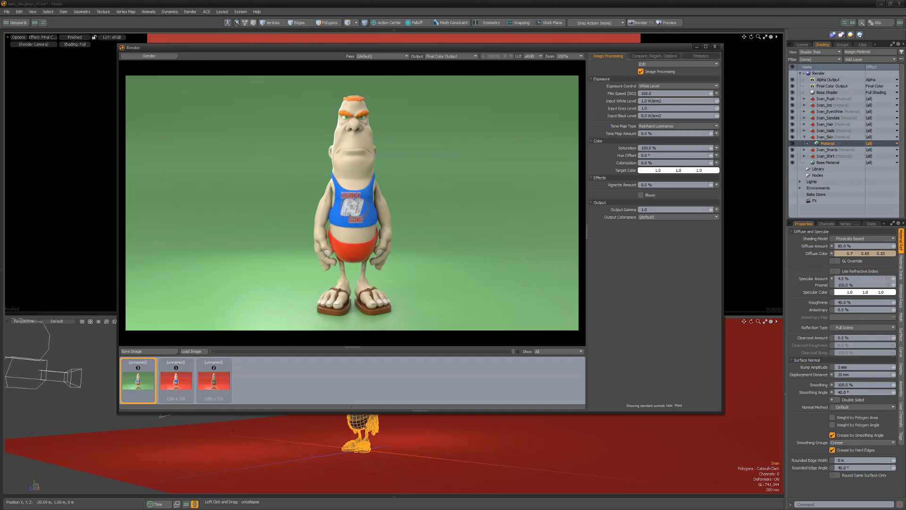
Show the Compare, Region, Options panel in the Render window
{"action": "left_click", "coordinate": [655, 56]}
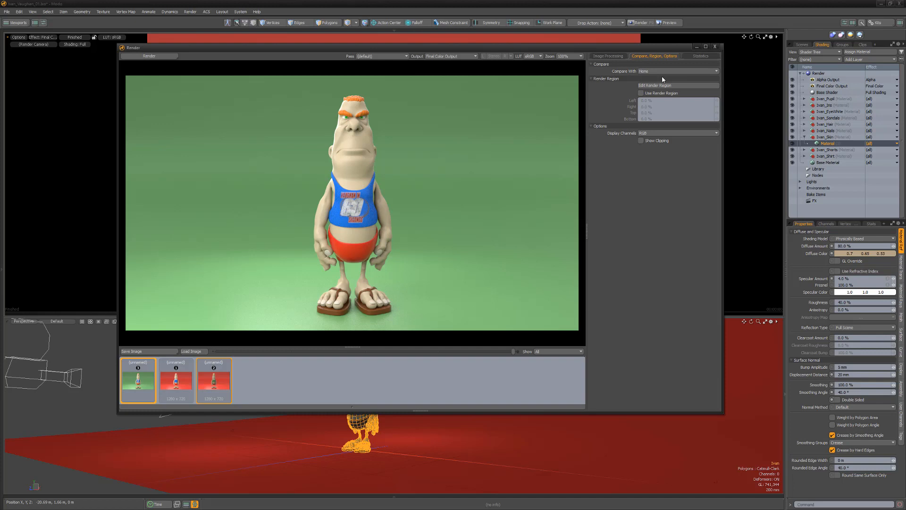
Compare against the red-background B slot, with the vertical wipe moved down to the chest
{"action": "left_click", "coordinate": [677, 71]}
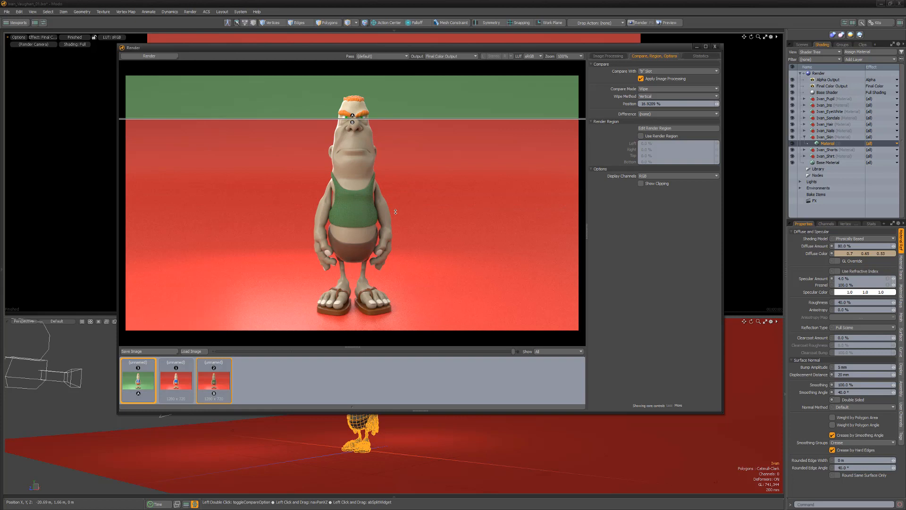
{"action": "left_click_drag", "start_coordinate": [352, 116], "coordinate": [352, 173]}
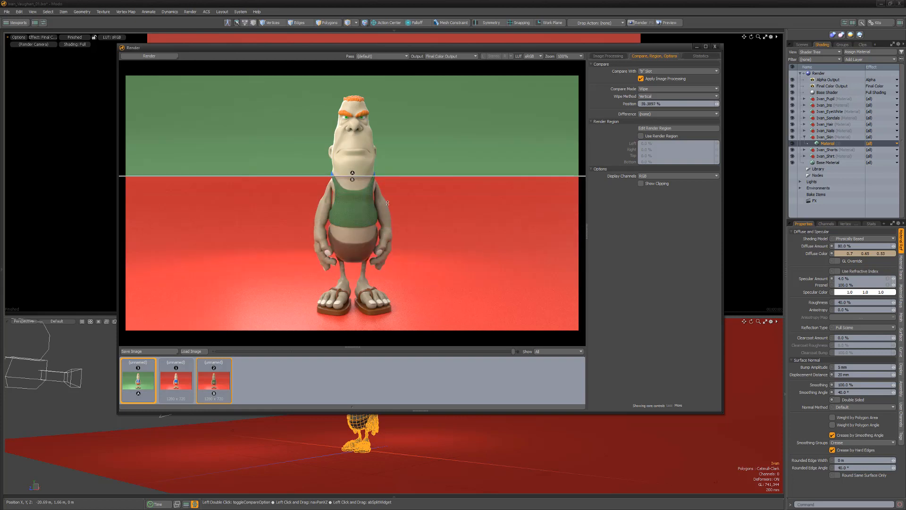
{"action": "left_click", "coordinate": [678, 89]}
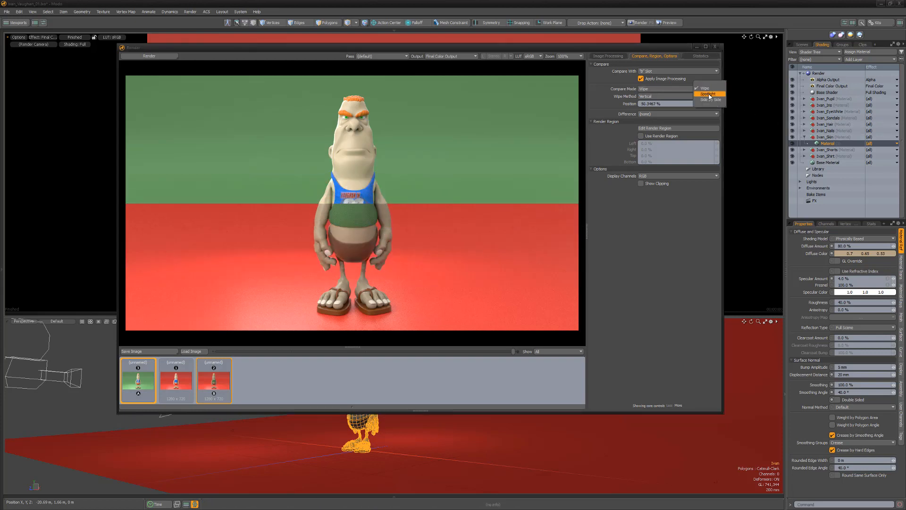
Choose Spotlight as the Compare Mode
{"action": "left_click", "coordinate": [708, 94]}
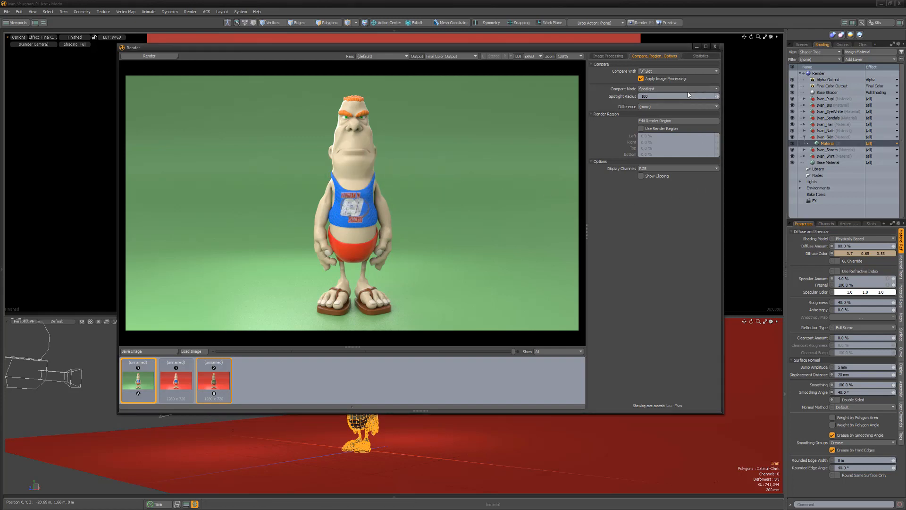
Try Side by Side with Stack Vertically, then set Compare Mode back to Wipe
{"action": "left_click", "coordinate": [678, 89]}
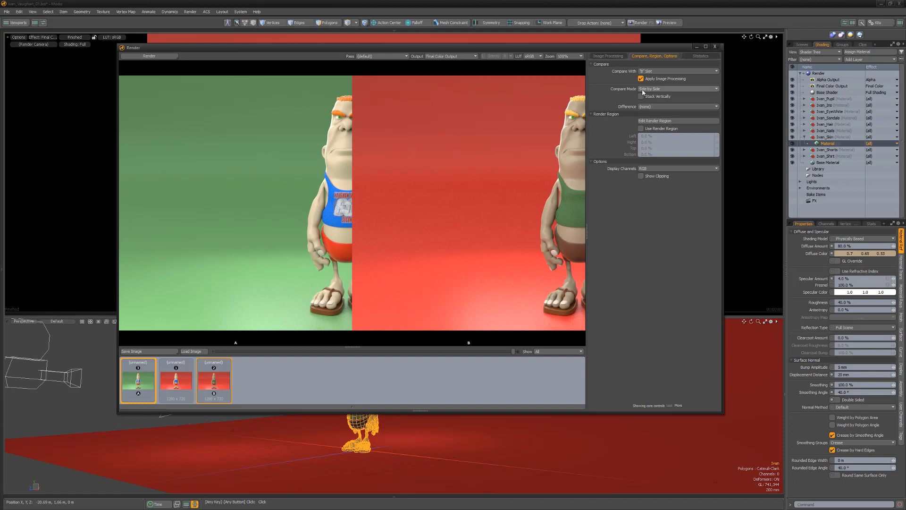
{"action": "left_click", "coordinate": [641, 97]}
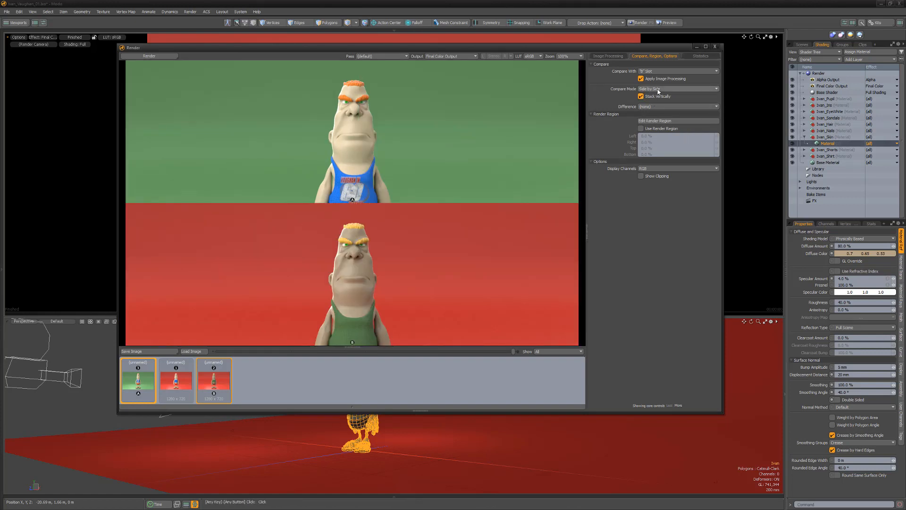
{"action": "left_click", "coordinate": [678, 89]}
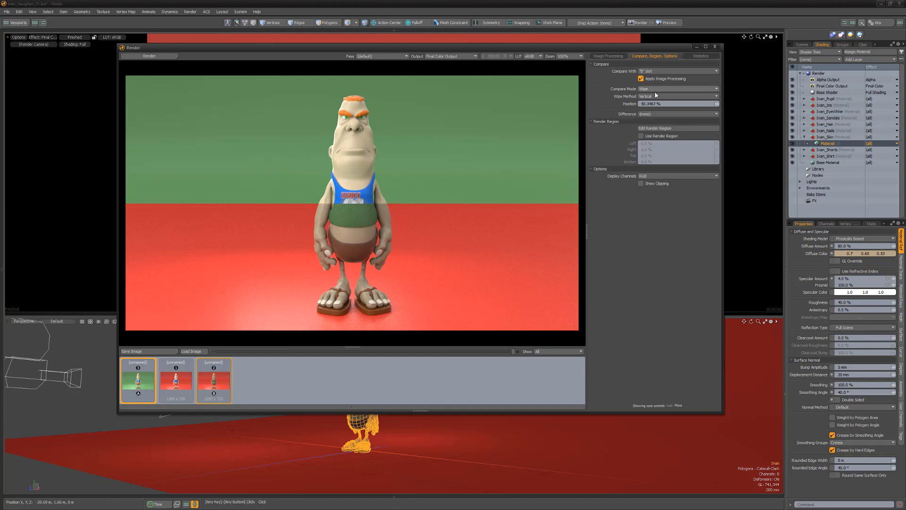
Set Wipe Method to Horizontal and drag the divider to the character's middle
{"action": "left_click", "coordinate": [677, 96]}
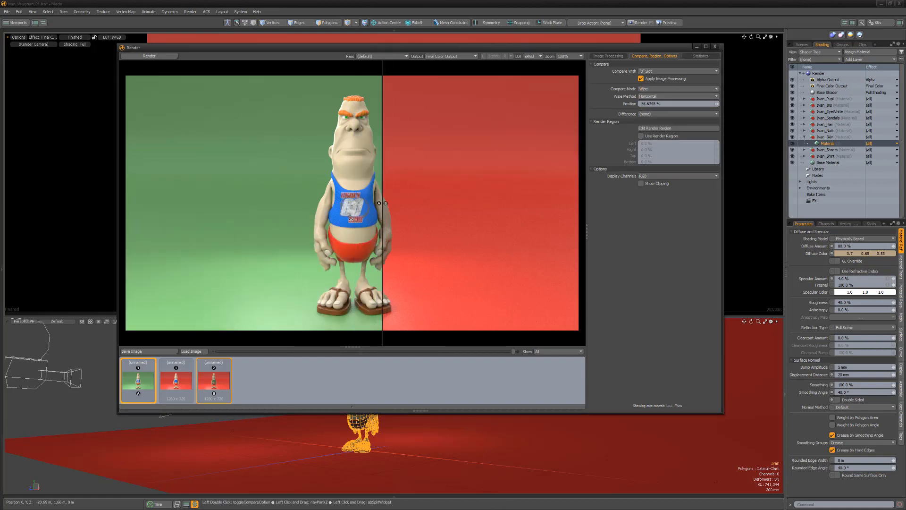
{"action": "left_click_drag", "start_coordinate": [381, 202], "coordinate": [349, 202]}
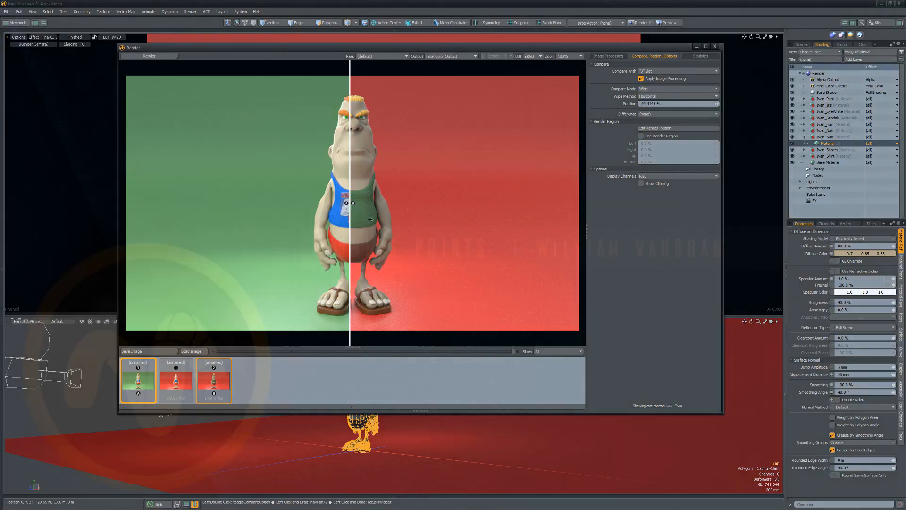